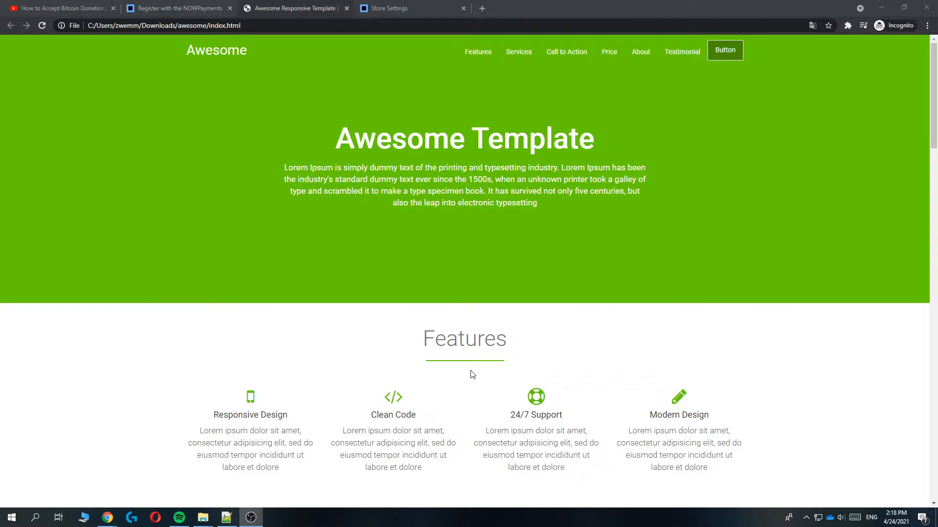
mouse_move(472, 369)
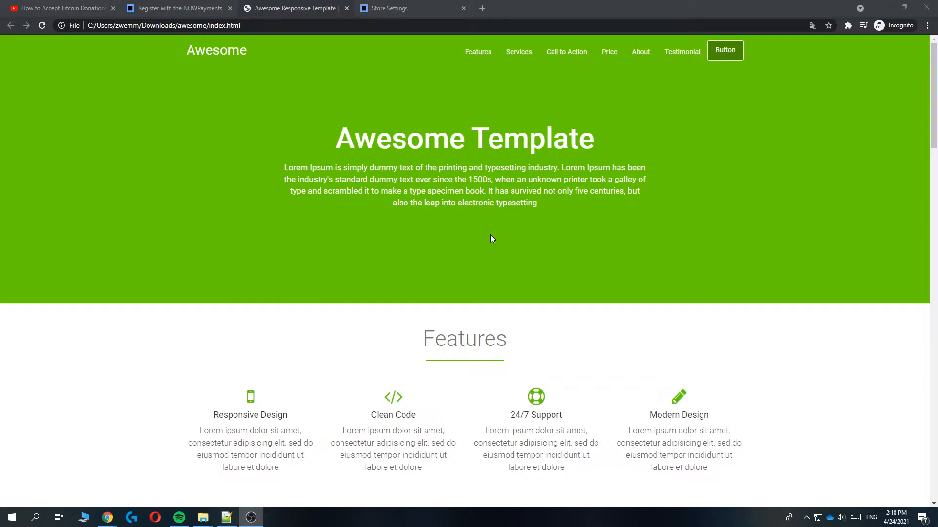
mouse_move(529, 300)
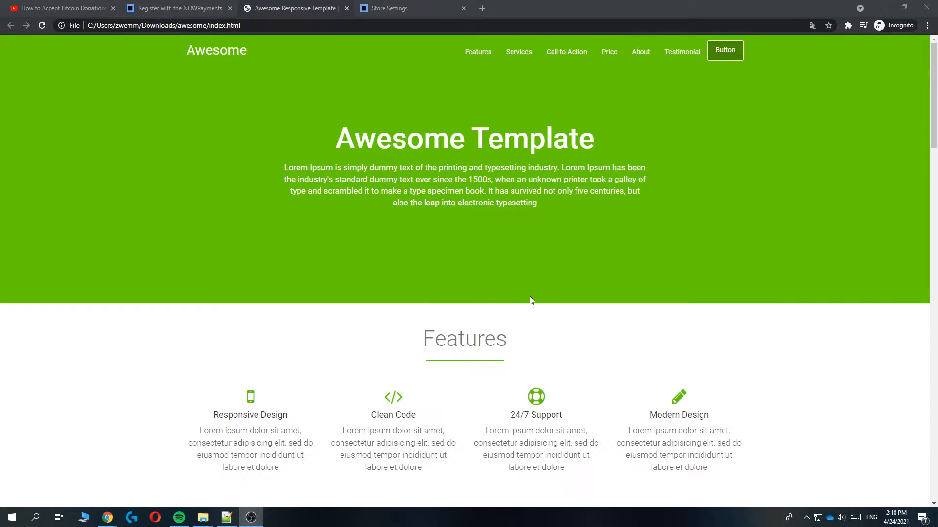
mouse_move(616, 292)
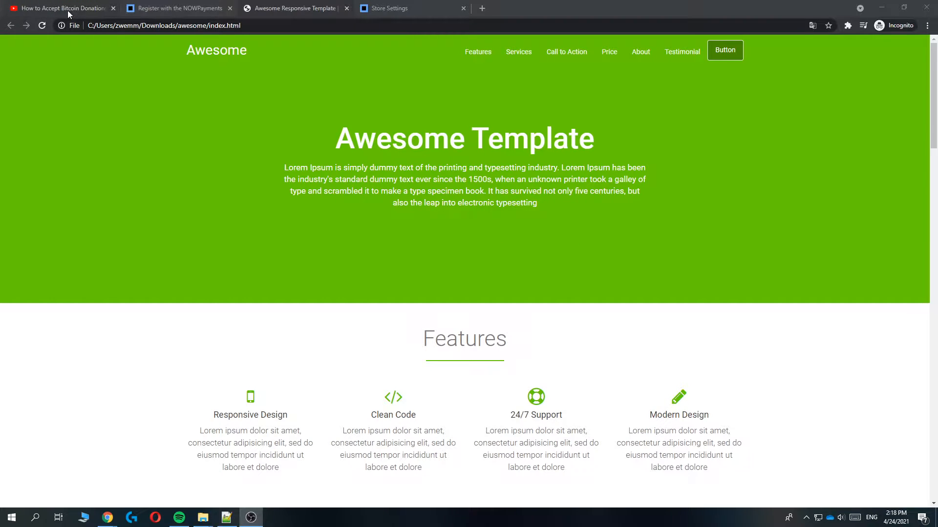
Follow the tutorial description's link to the empty NOWPayments sign-up form.
left_click(60, 7)
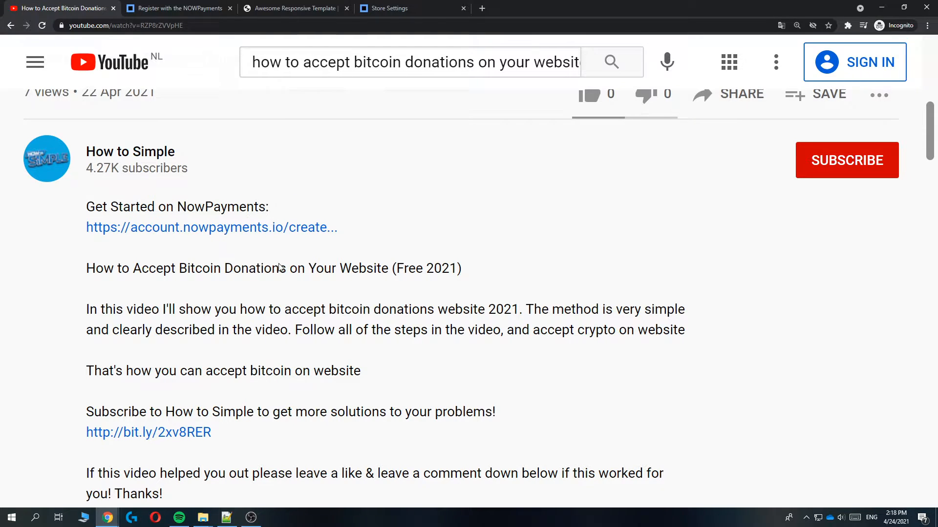
left_click(176, 8)
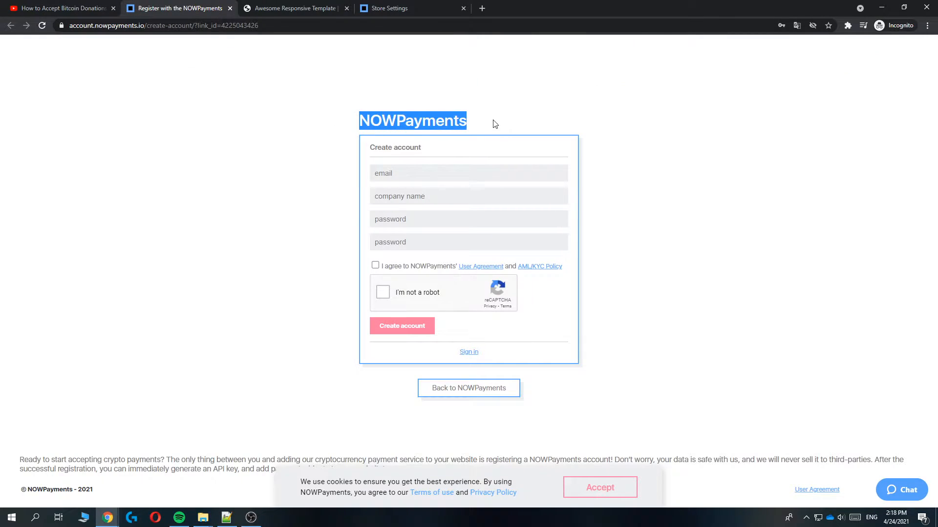
left_click(480, 106)
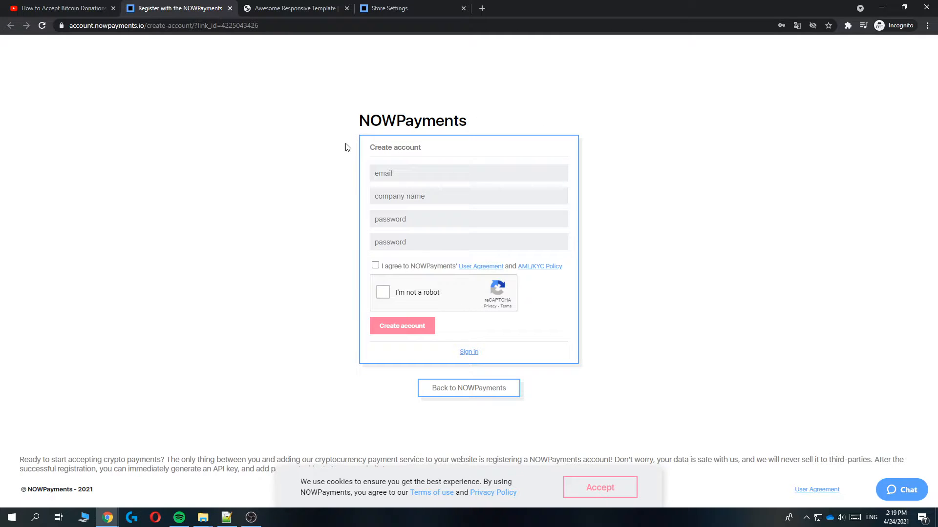
Switch to the tab showing the NOWPayments dashboard with empty payment statistics.
left_click(394, 8)
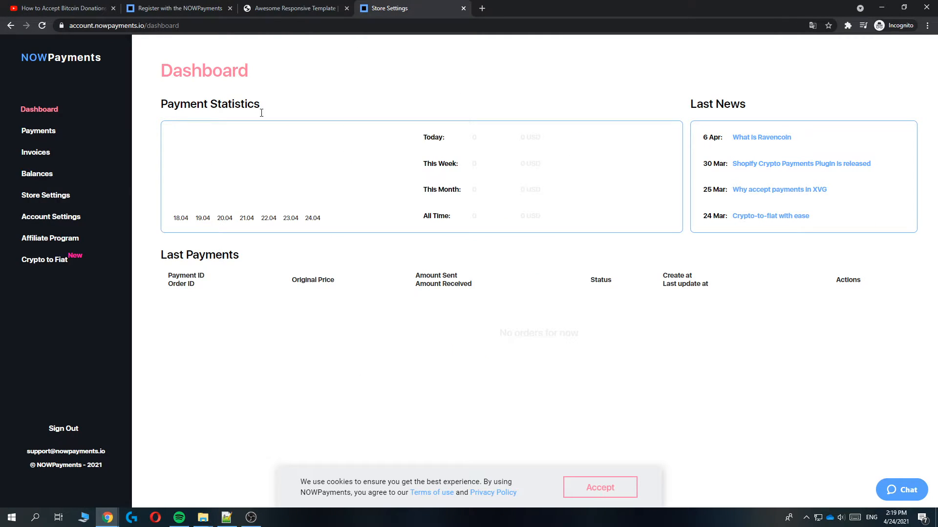
mouse_move(165, 78)
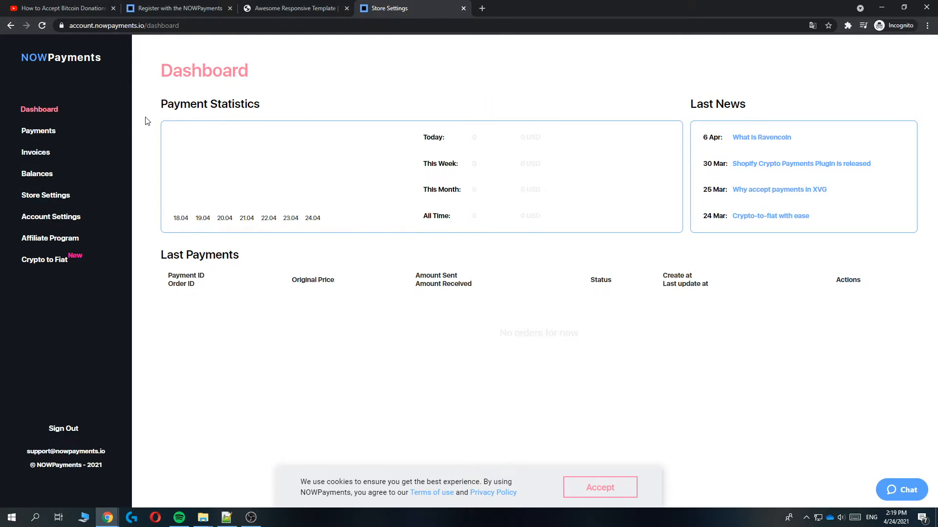
View Store Settings with the active API key and BTC and DOGE outcome wallets.
left_click(45, 195)
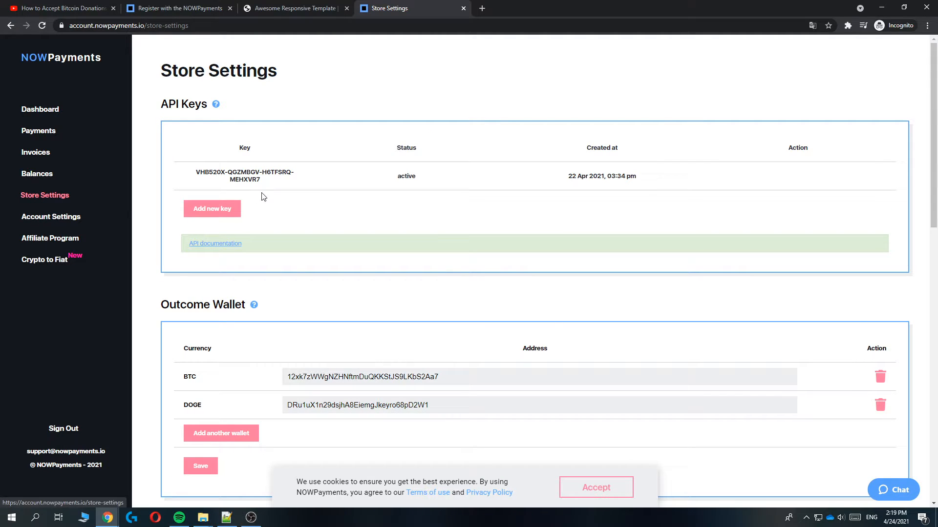
mouse_move(232, 194)
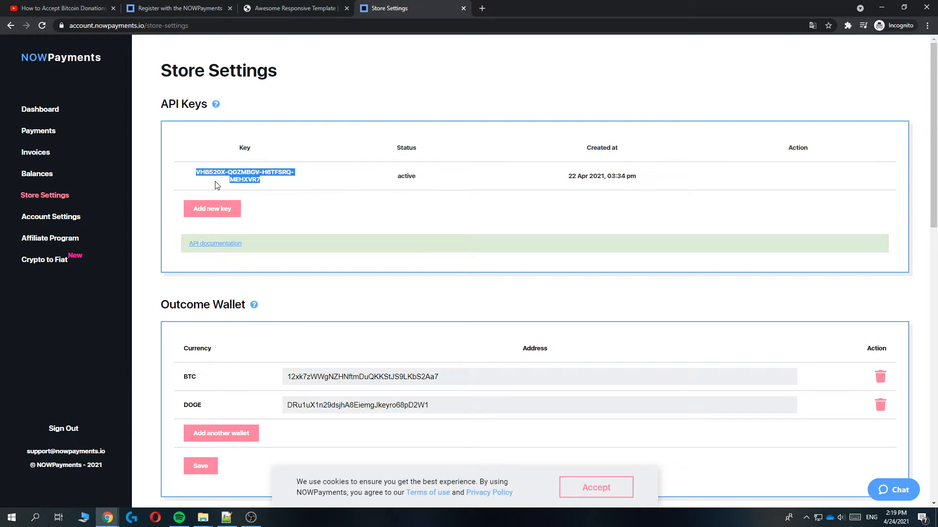
scroll("down", 3)
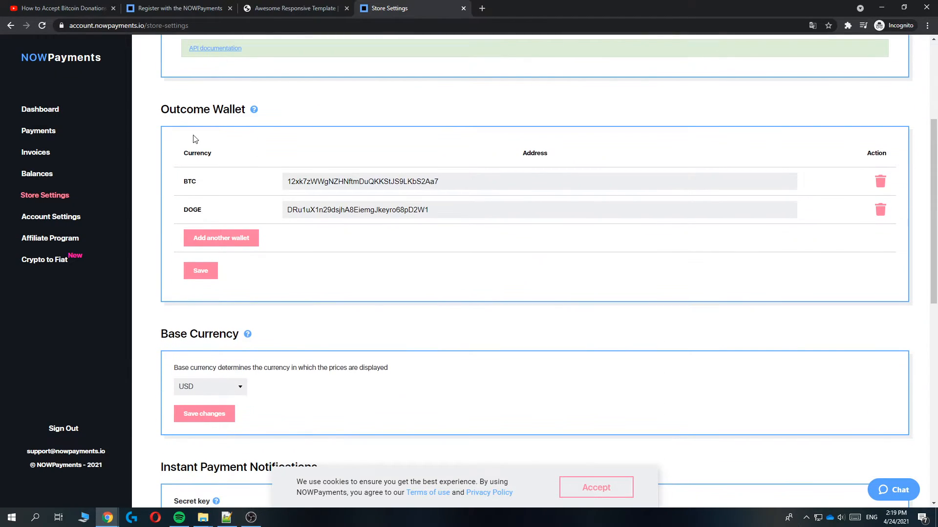
mouse_move(322, 102)
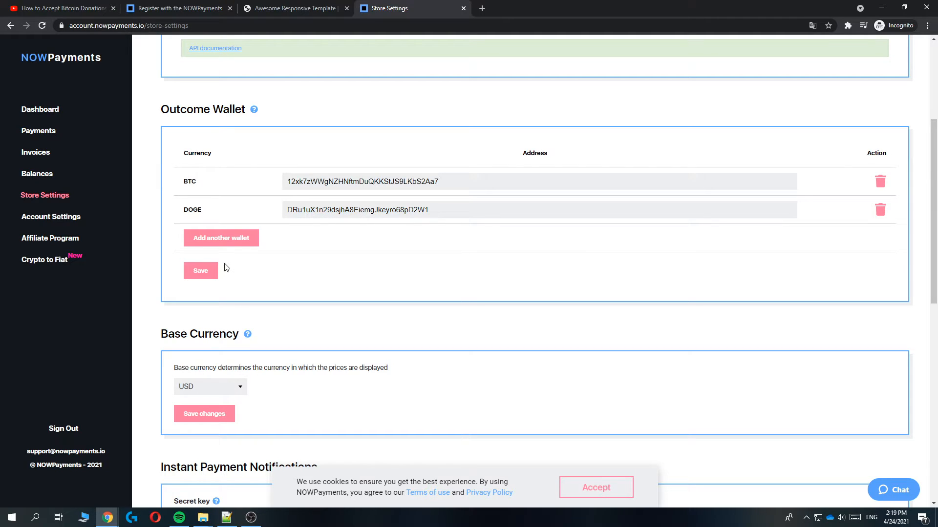
mouse_move(260, 224)
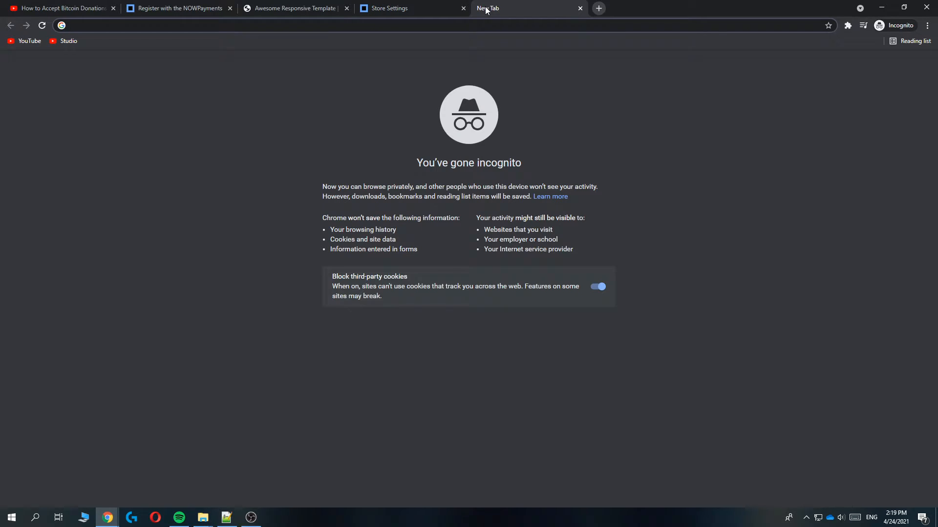
Search nowpayments and reach the Donation buttons demo page via Accept Donations.
type("nowpayments.io")
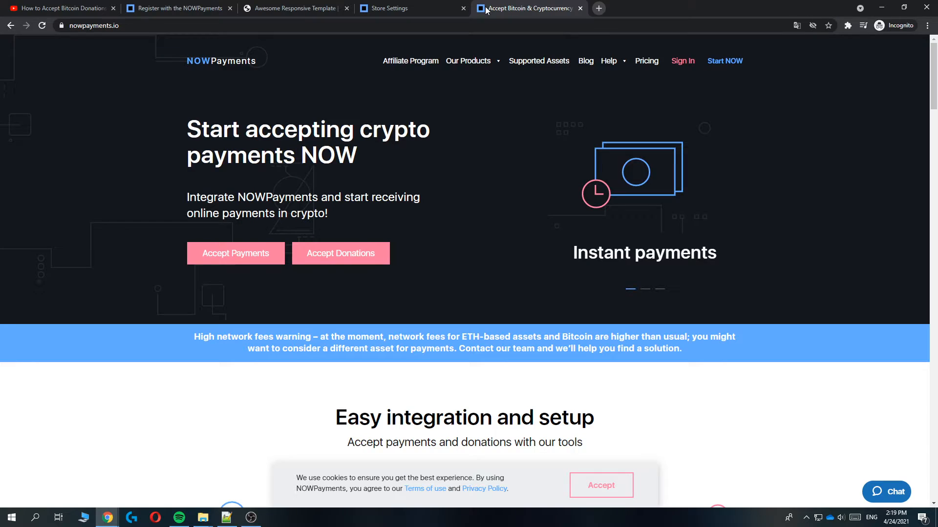
mouse_move(433, 99)
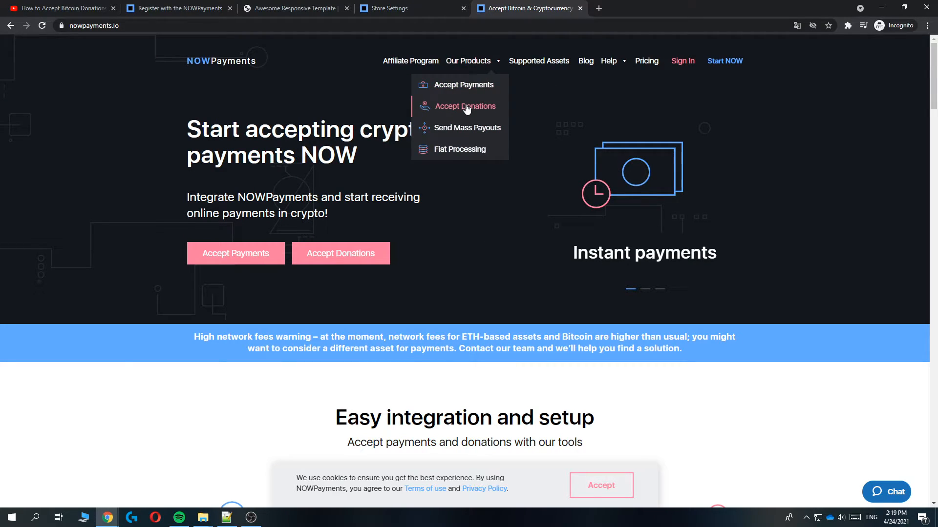
left_click(467, 106)
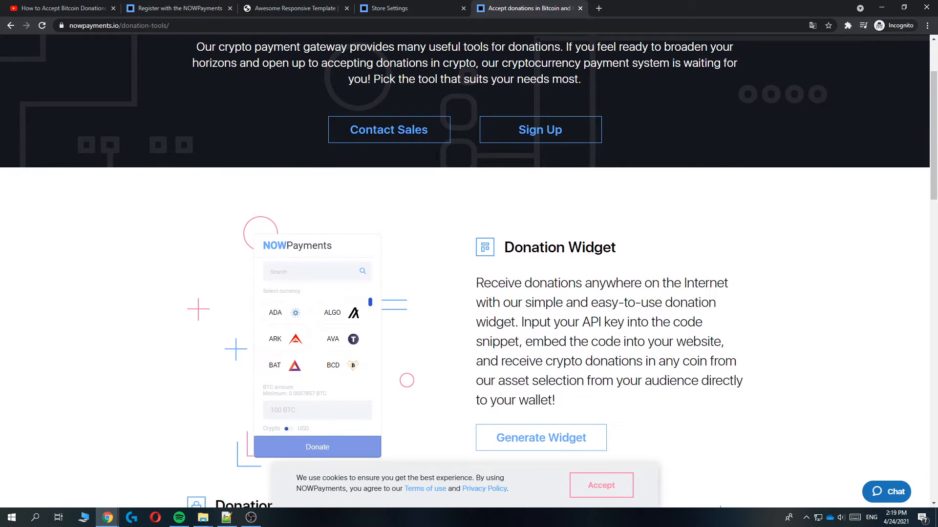
scroll("down", 3)
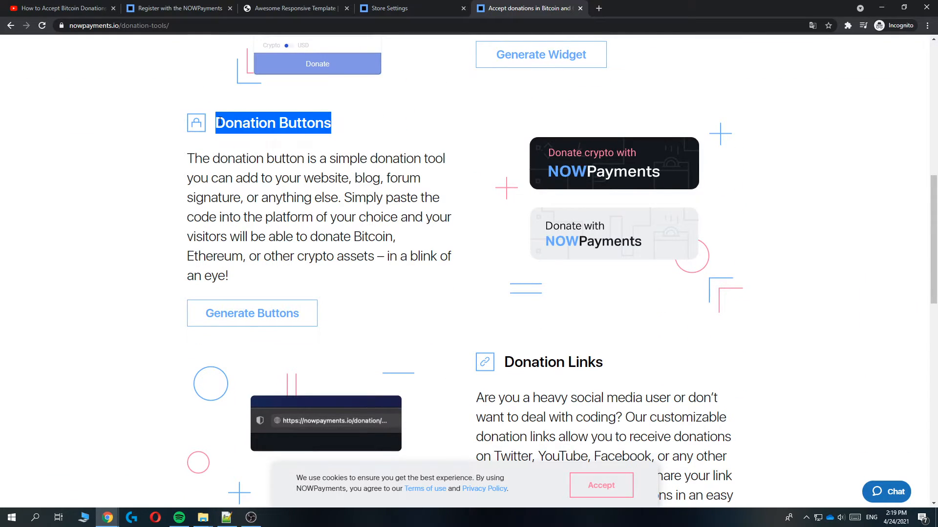
left_click(252, 314)
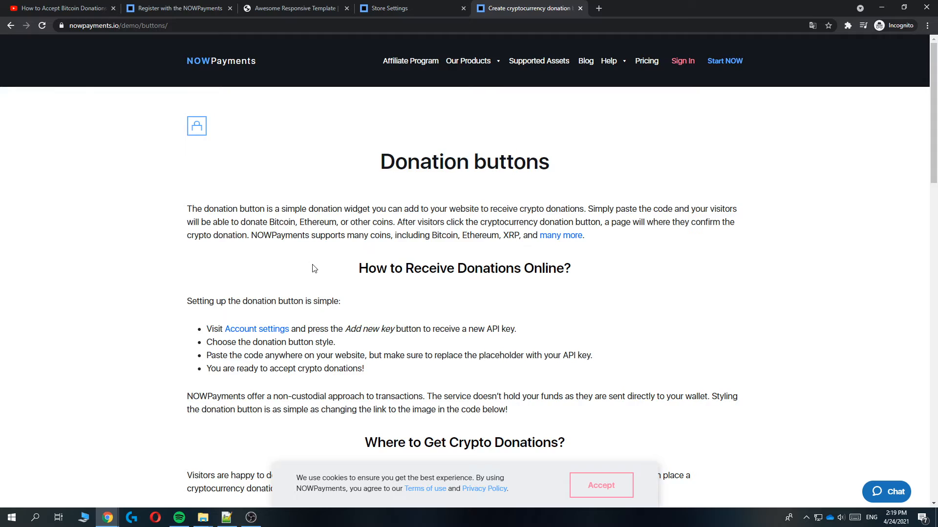
Pick the White button style, copy its embed code, and go to the template site.
scroll("down", 3)
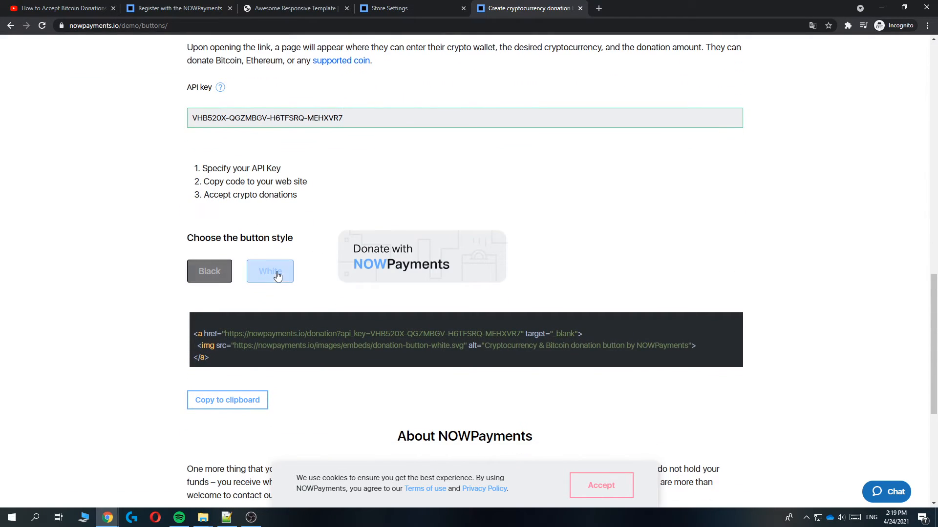
left_click(209, 271)
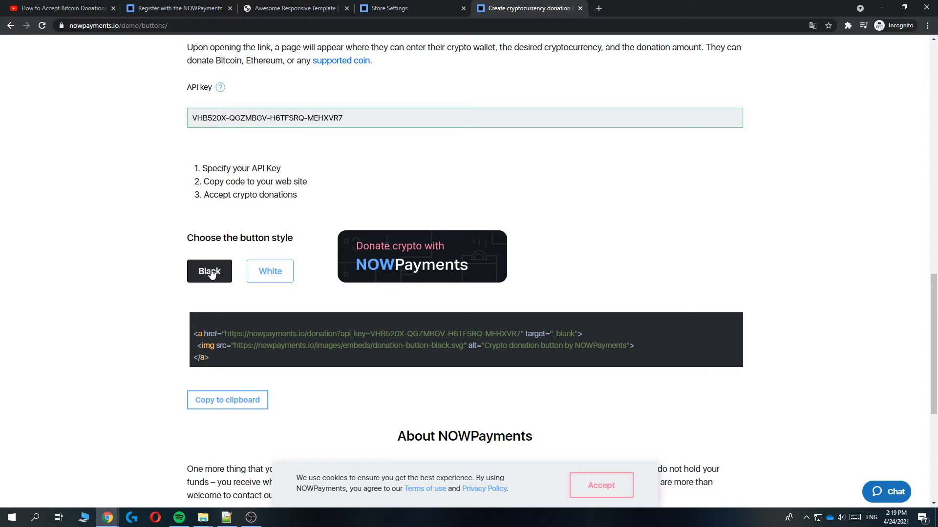
left_click(269, 271)
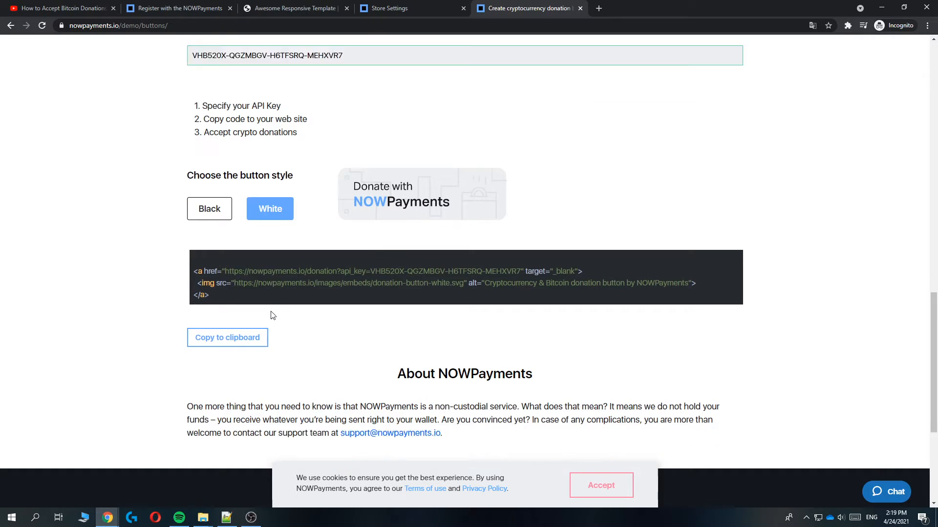
left_click(227, 338)
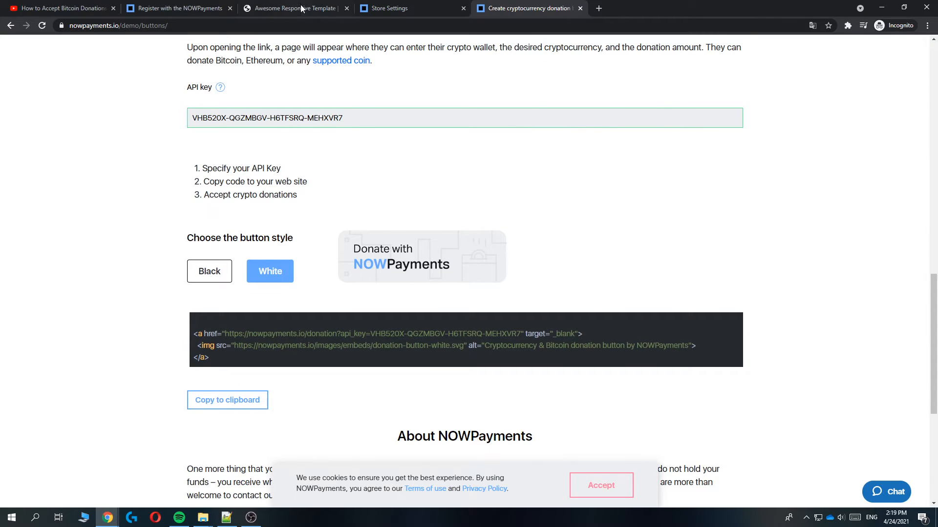
left_click(293, 8)
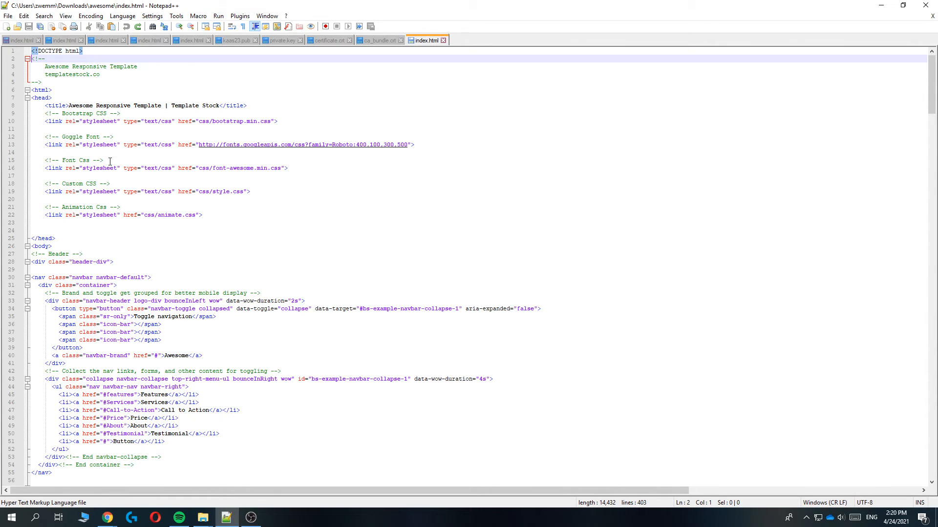
Paste the donation button code on line 2 of index.html, save, and return to Chrome.
key("enter")
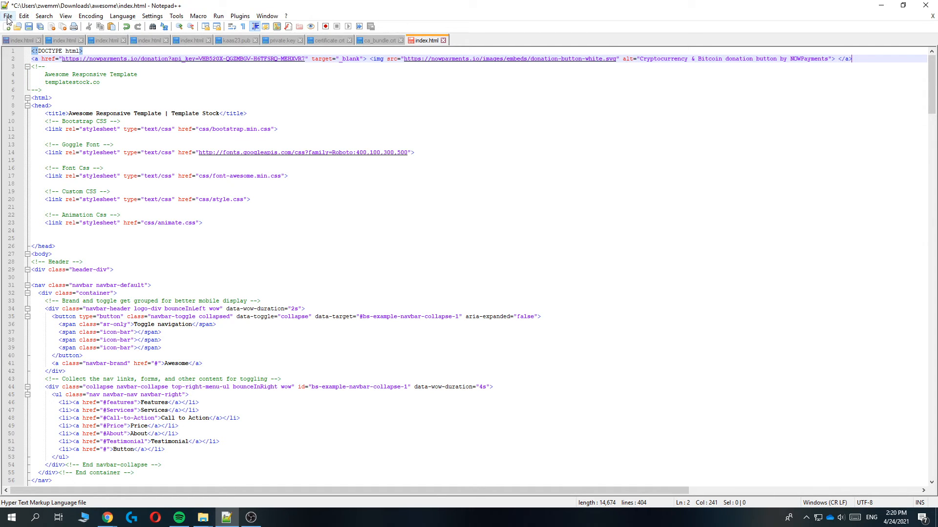
left_click(8, 16)
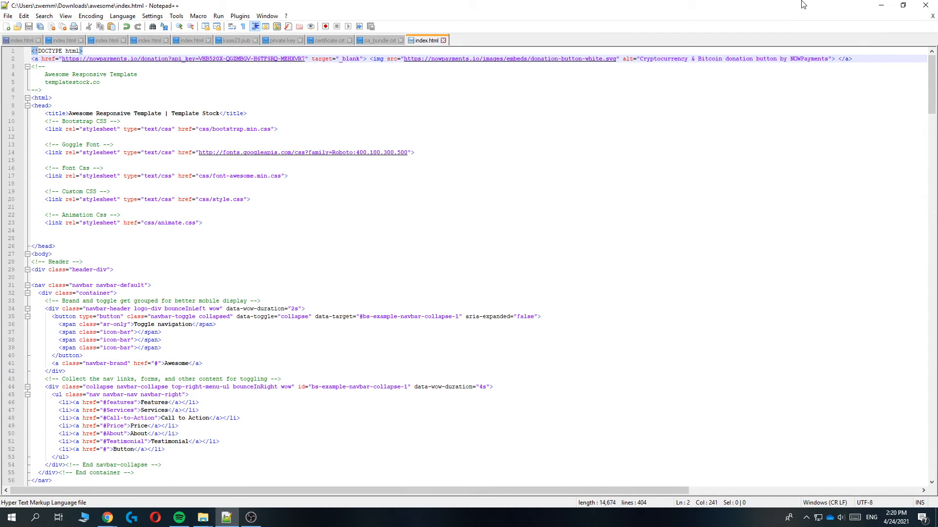
left_click(106, 518)
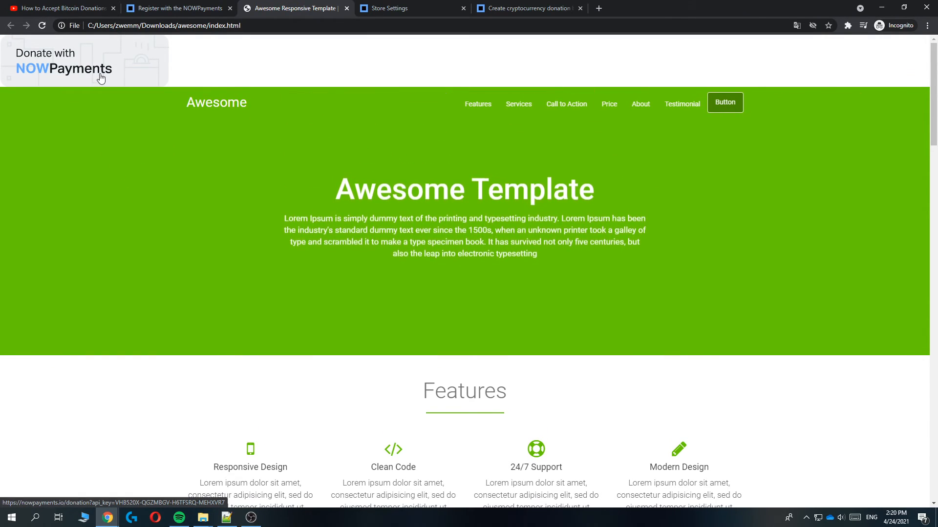
Open the NOWPayments donation form from the top-left Donate with NOWPayments button.
left_click(62, 69)
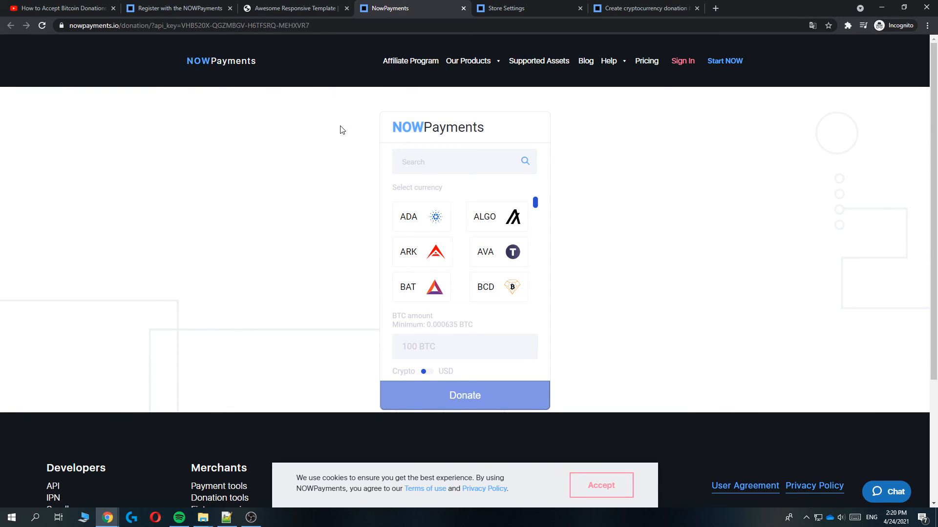
mouse_move(501, 319)
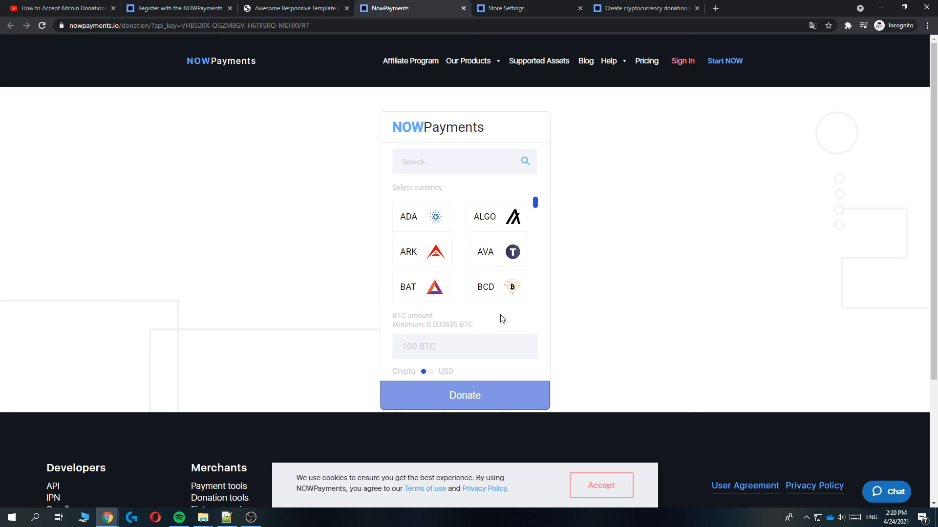